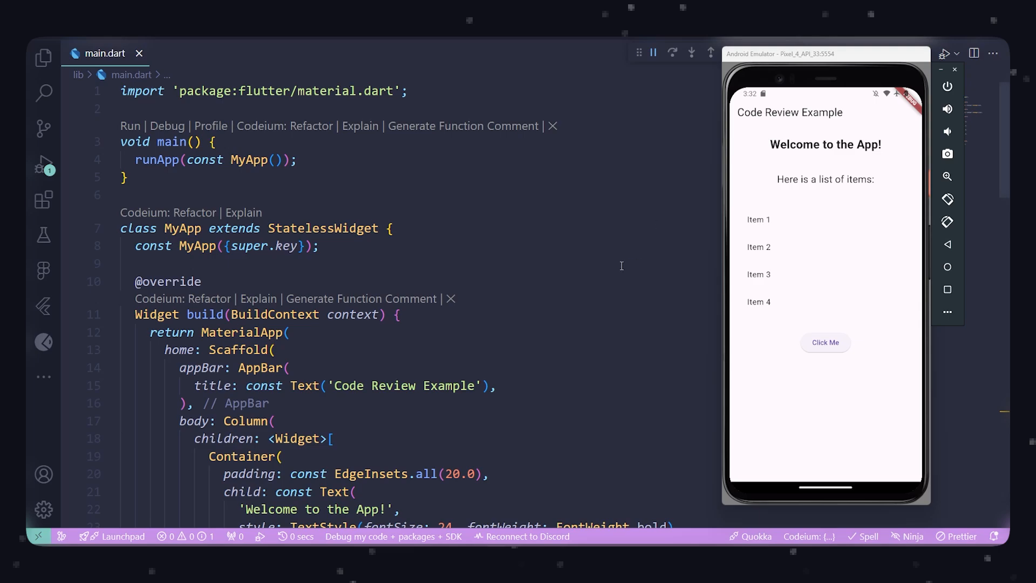
# - Save main.dart with Ctrl+S so the emulator hot-reloads showing the button at the bottom
pyautogui.scroll(-3)
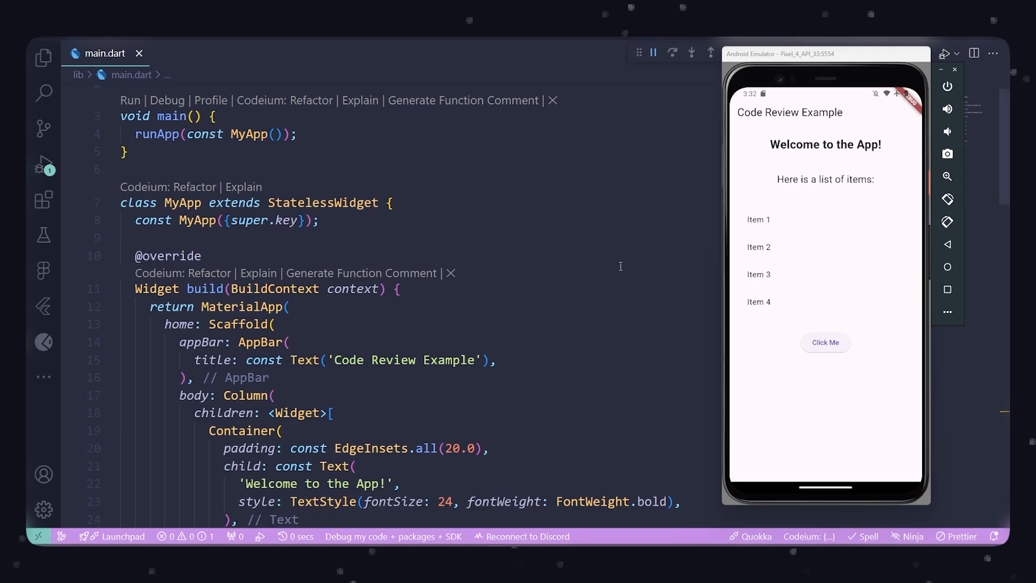
pyautogui.scroll(-3)
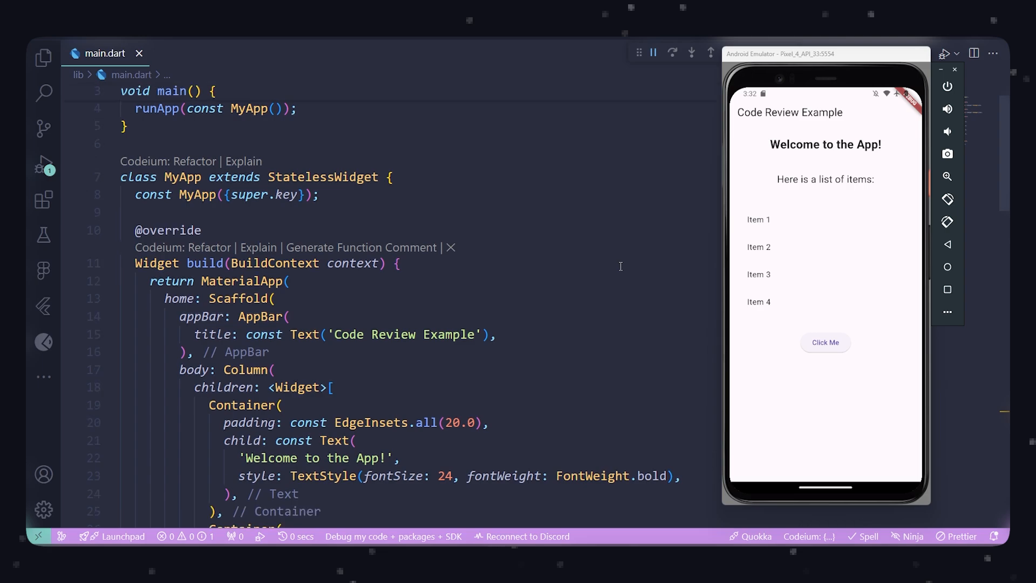
pyautogui.scroll(-3)
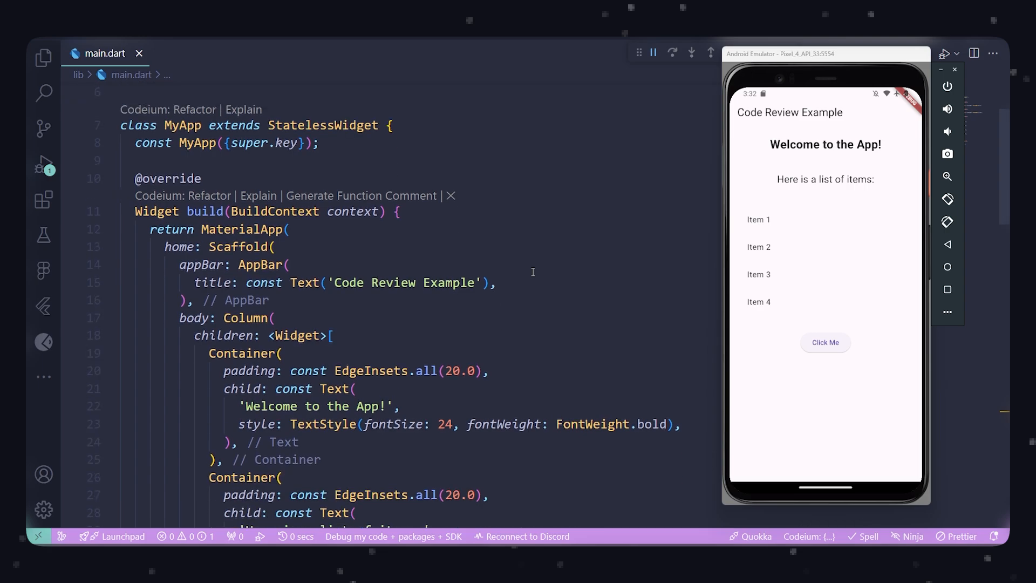
pyautogui.scroll(-3)
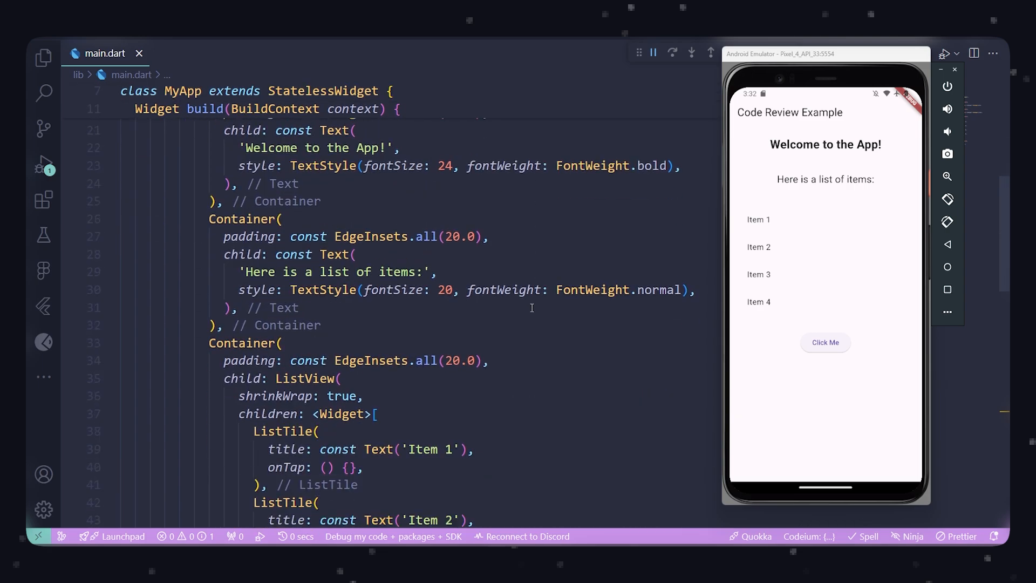
pyautogui.scroll(-3)
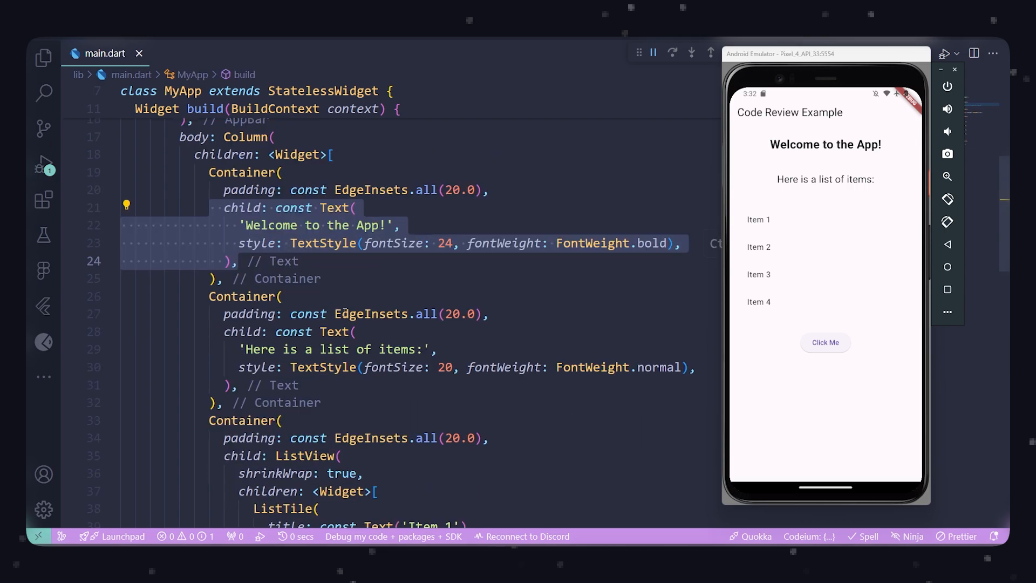
pyautogui.scroll(-3)
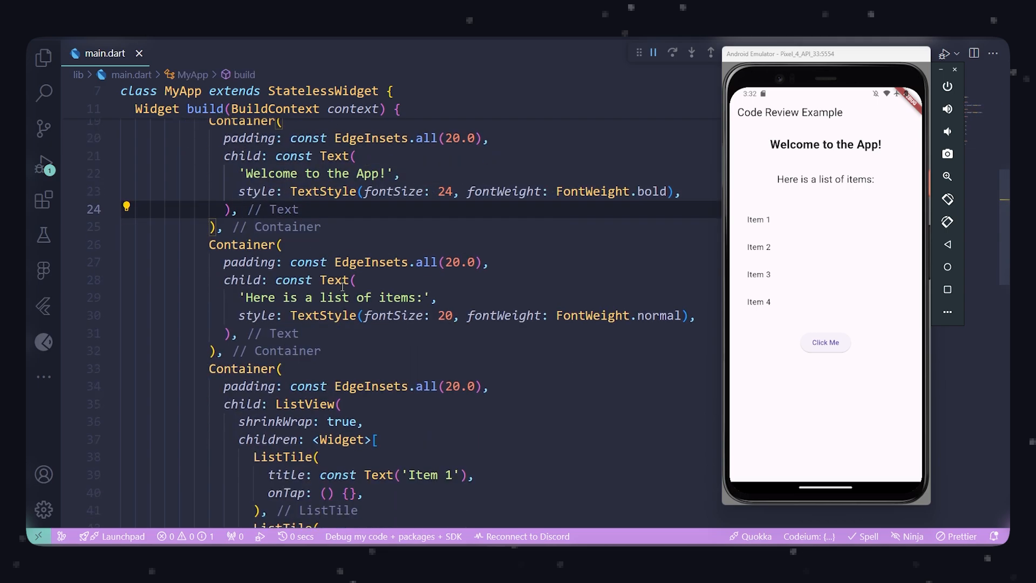
pyautogui.scroll(-3)
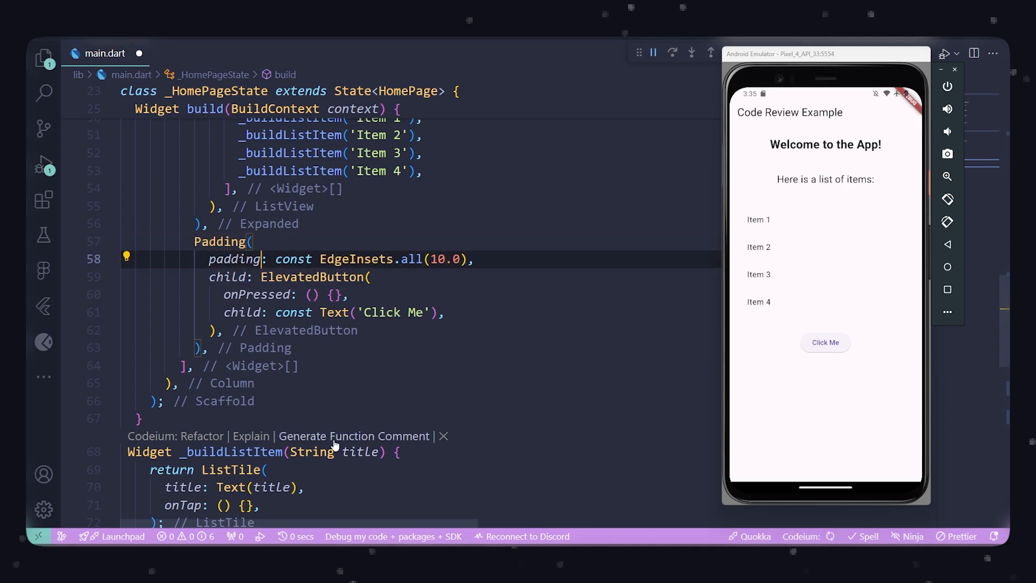
pyautogui.press('ctrl+s')
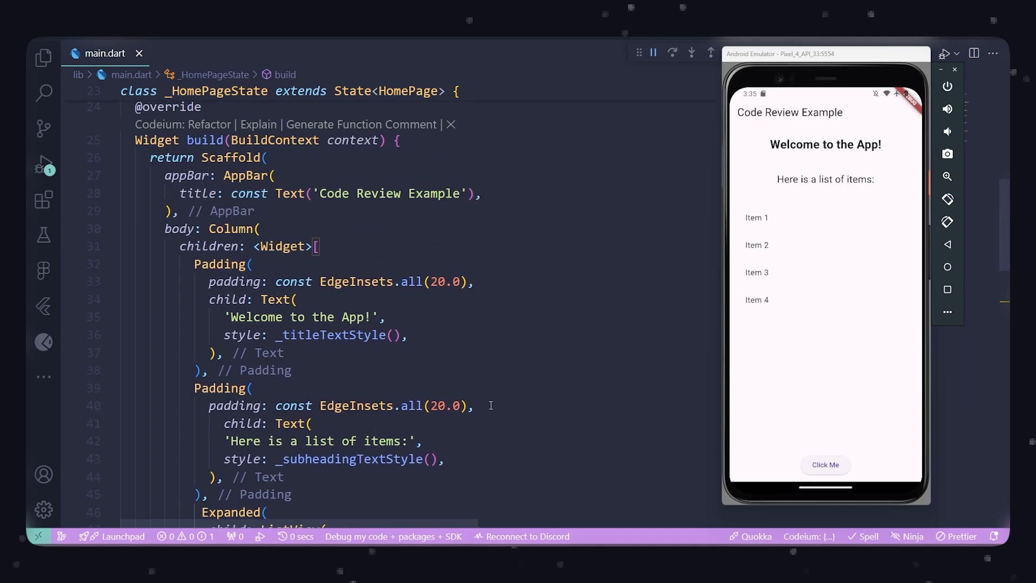
pyautogui.scroll(-3)
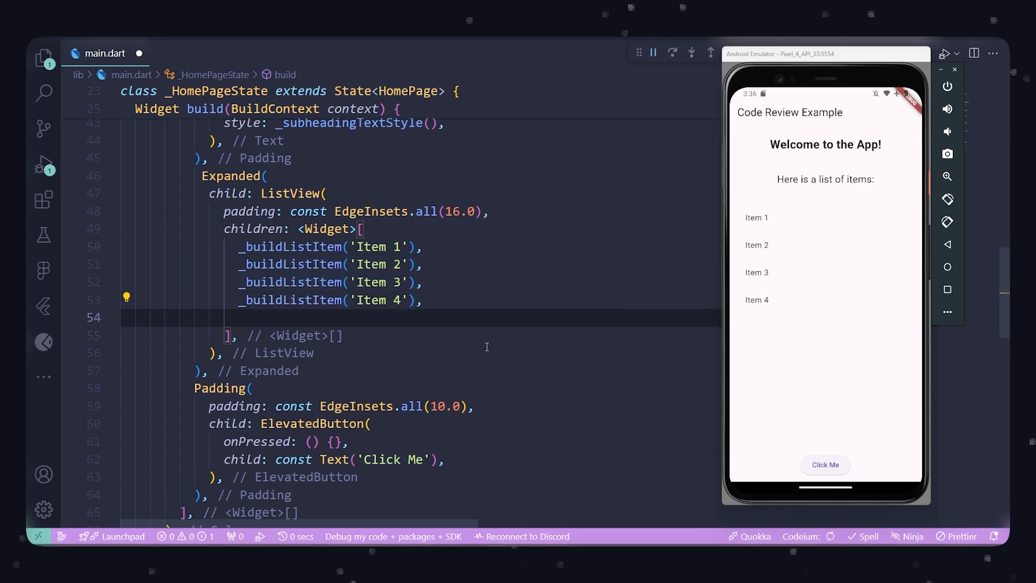
pyautogui.write("_buildListItem('Item 5'),")
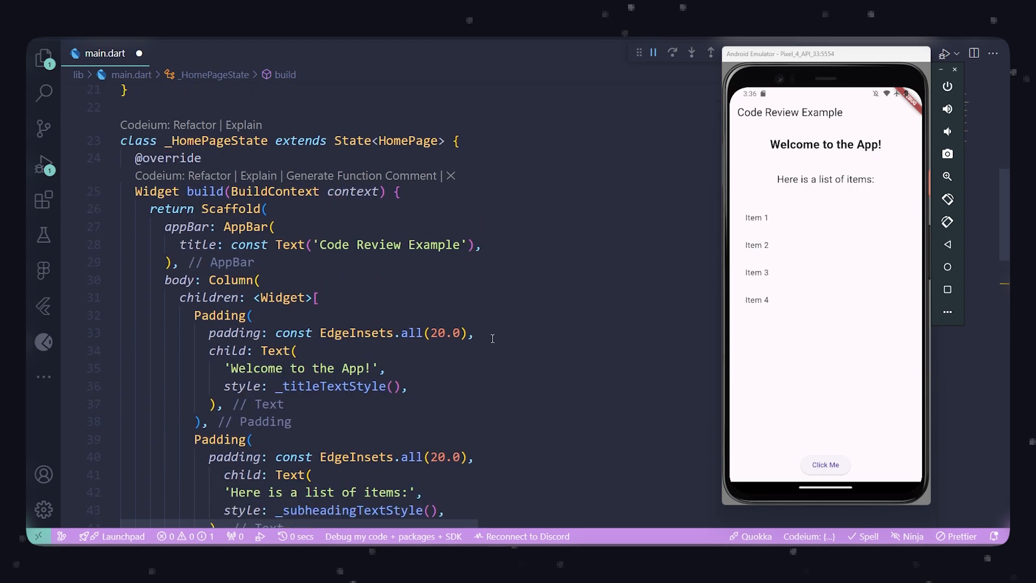
pyautogui.scroll(-3)
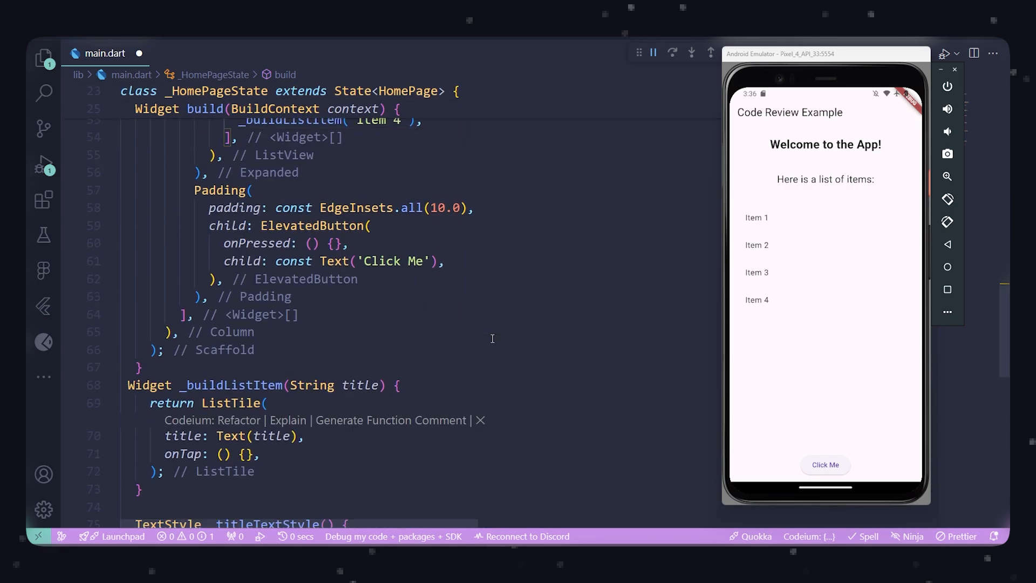
pyautogui.scroll(-3)
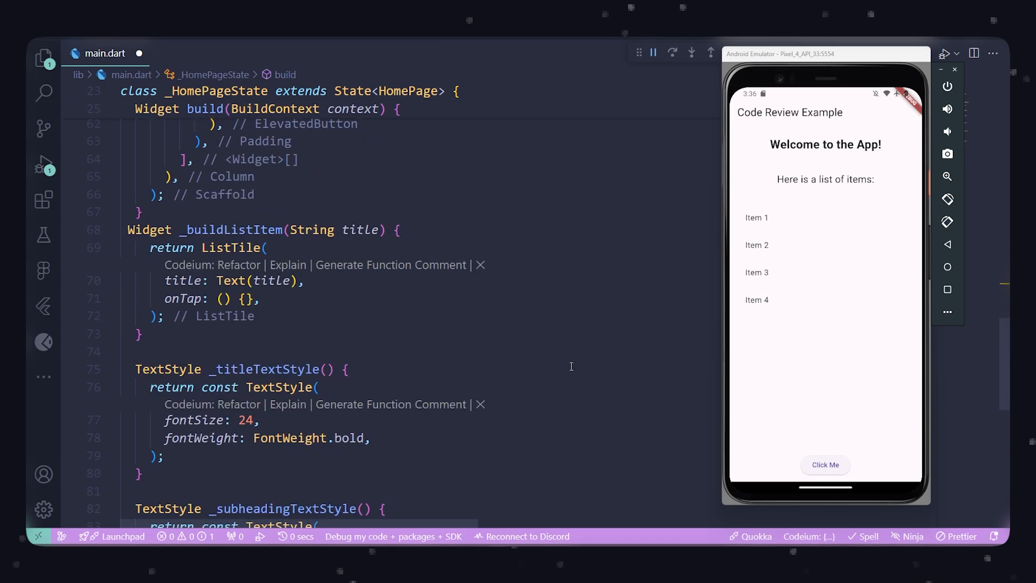